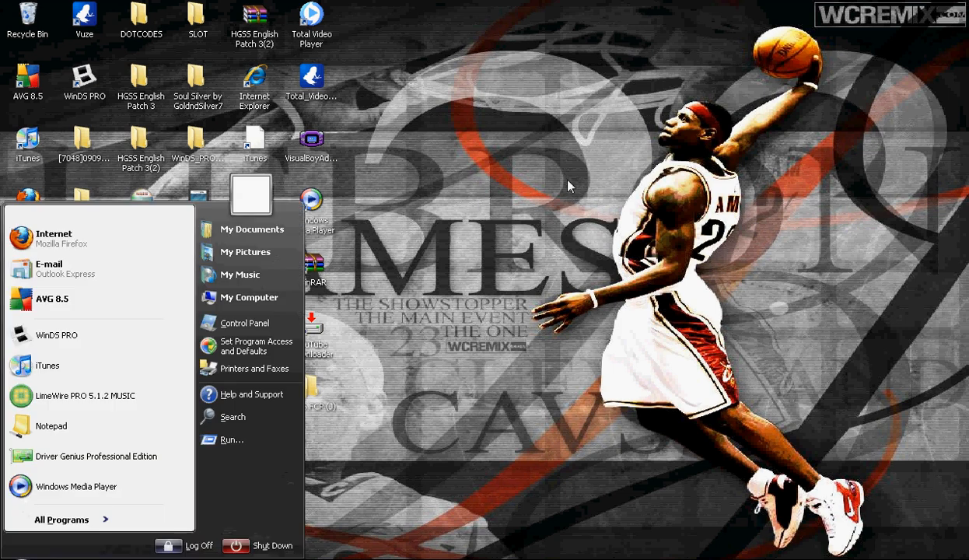
Launch Mozilla Firefox from the Start menu
left_click(560, 187)
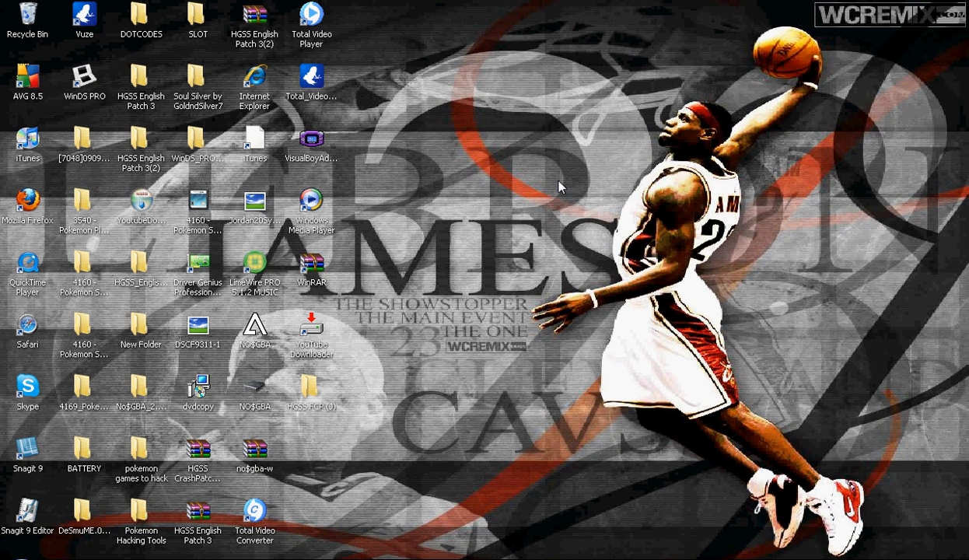
mouse_move(426, 134)
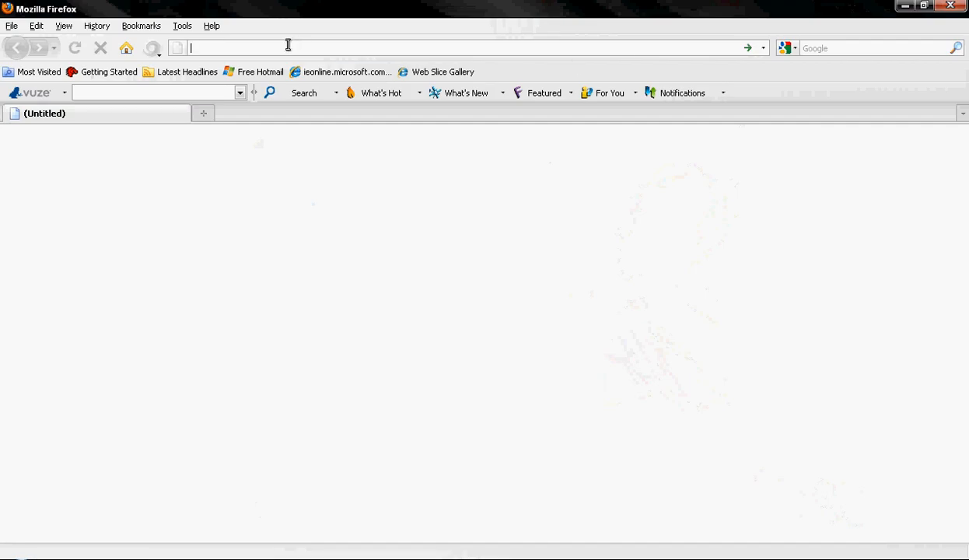
Go to platinium.webs.com/downloads.htm and scroll to the HGSS Crash Patch download links
type("http://platinium.webs.com/downloads.htm")
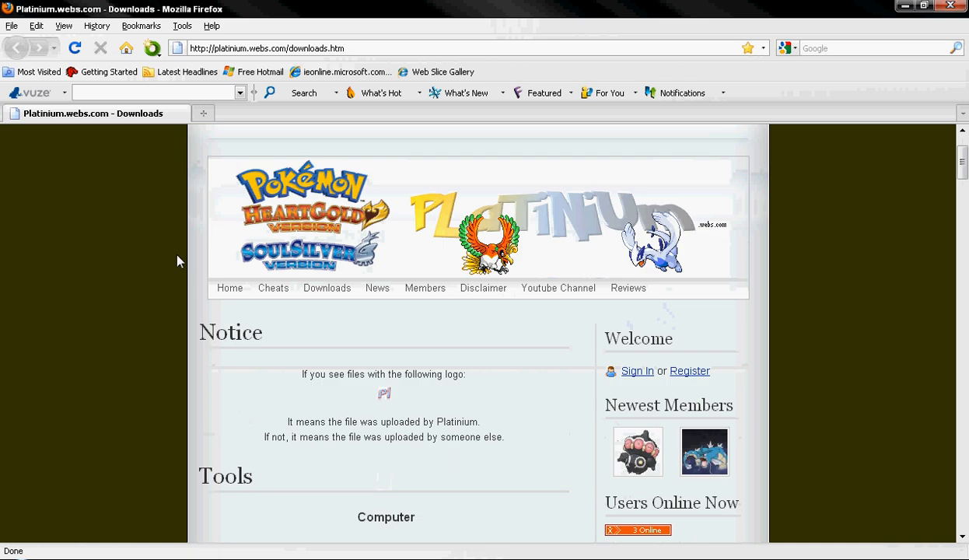
mouse_move(142, 241)
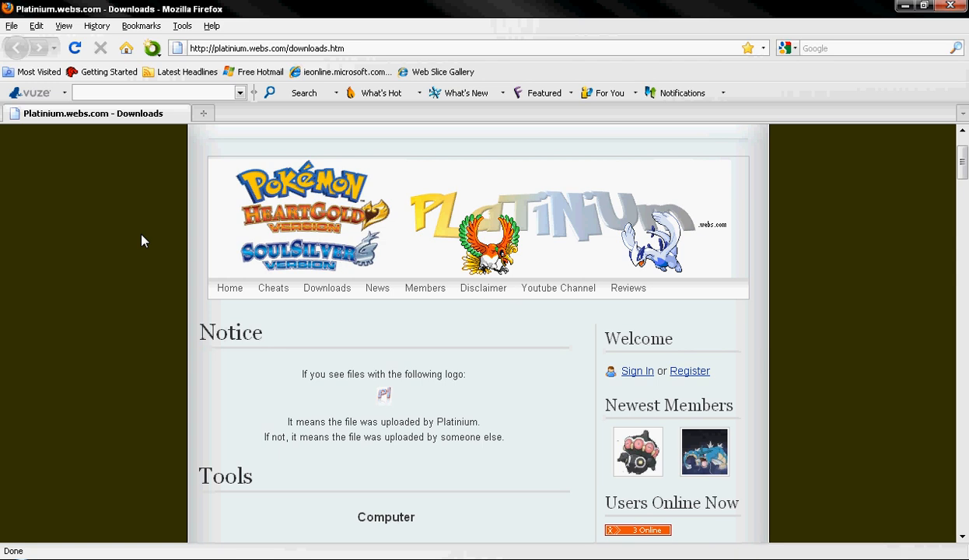
mouse_move(164, 248)
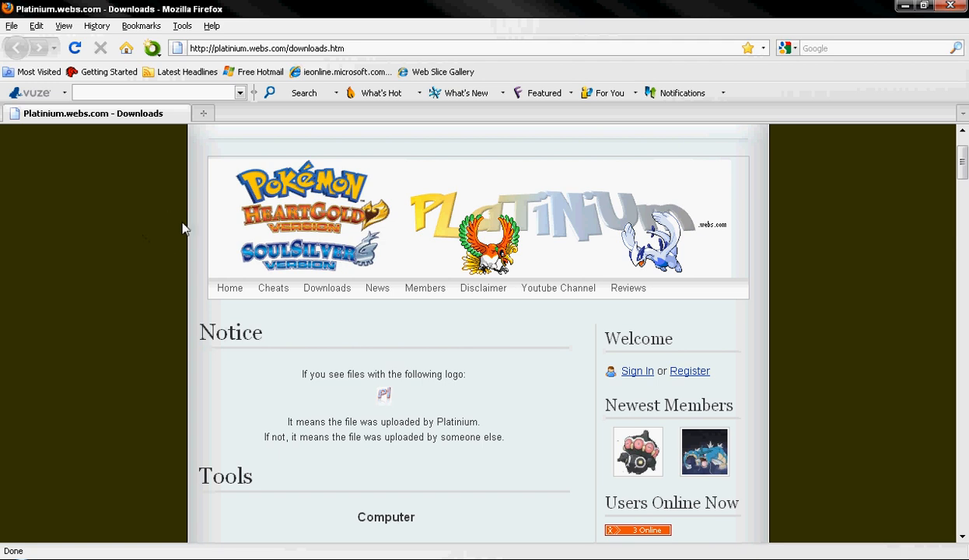
mouse_move(161, 255)
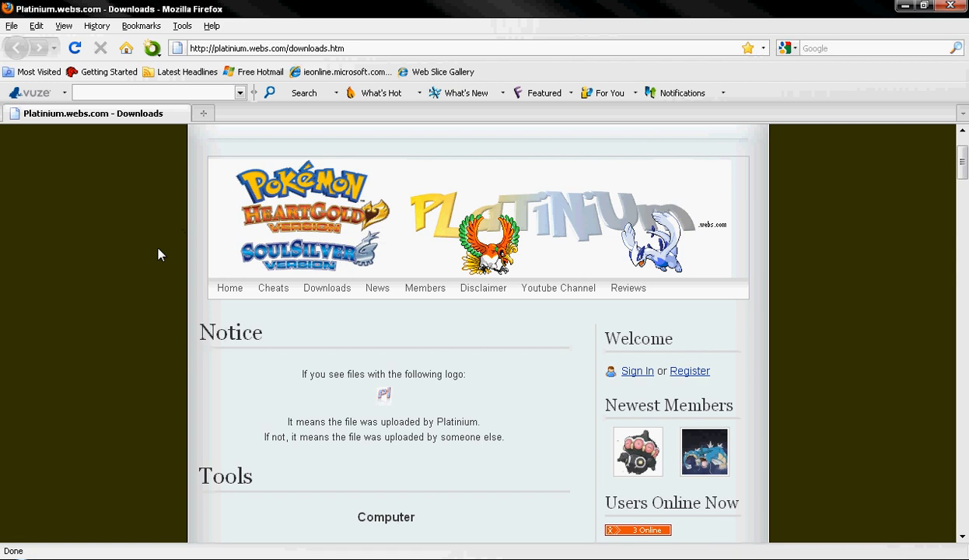
mouse_move(163, 256)
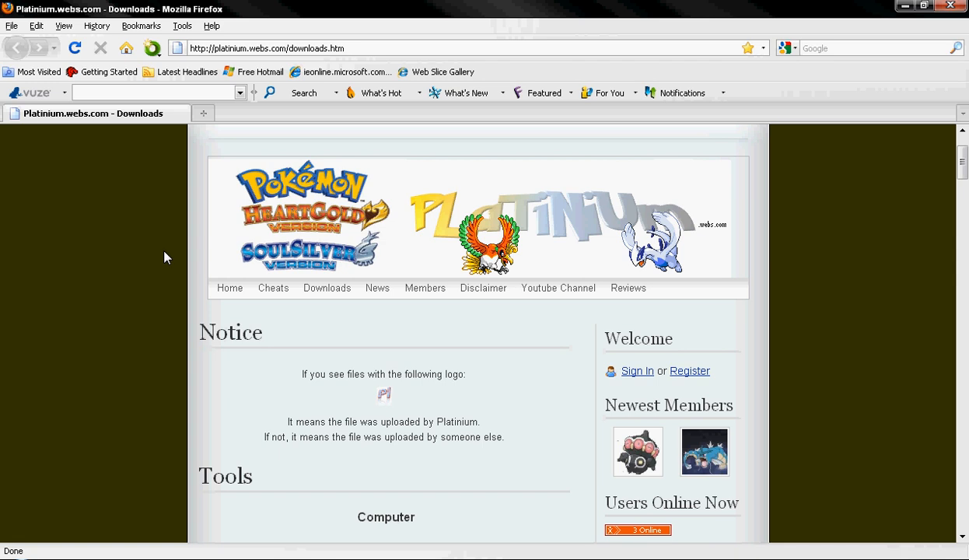
scroll("down", 3)
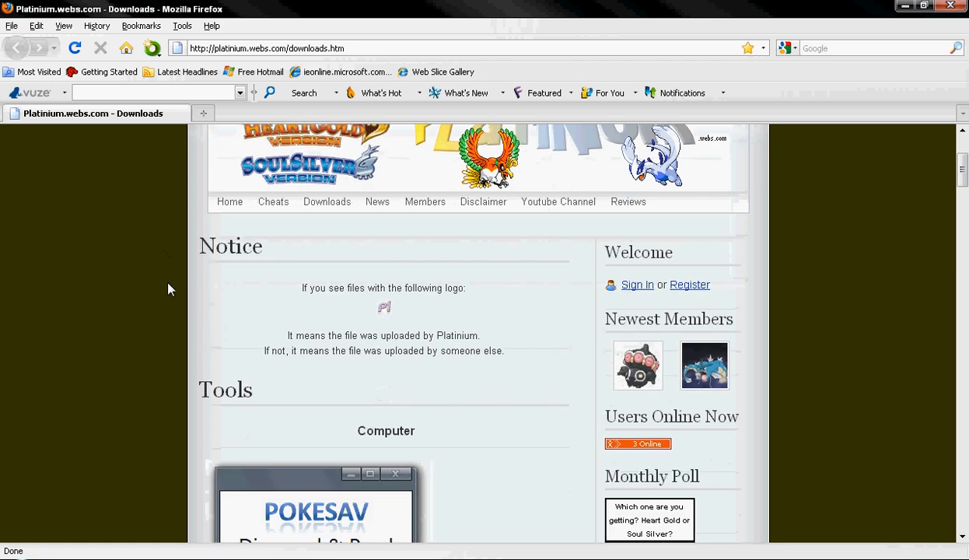
scroll("down", 3)
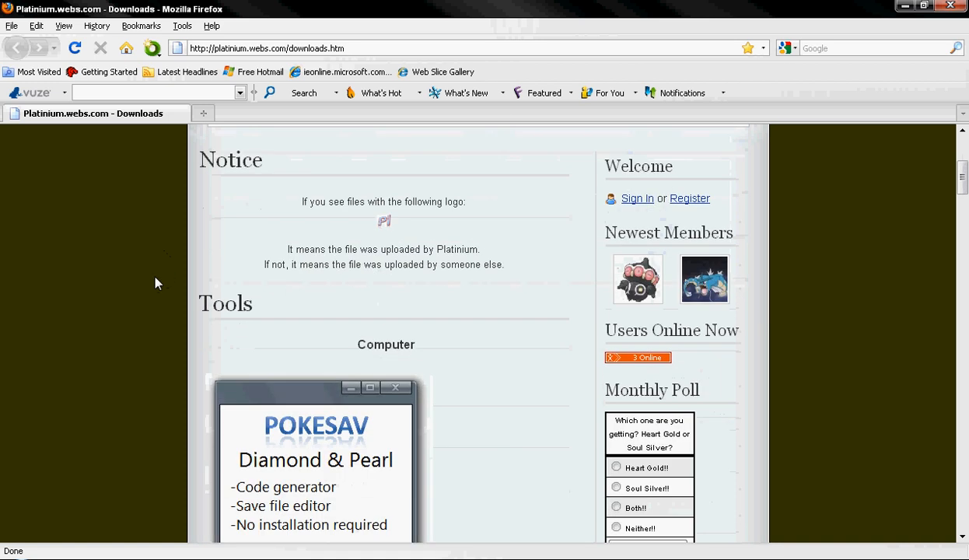
scroll("down", 3)
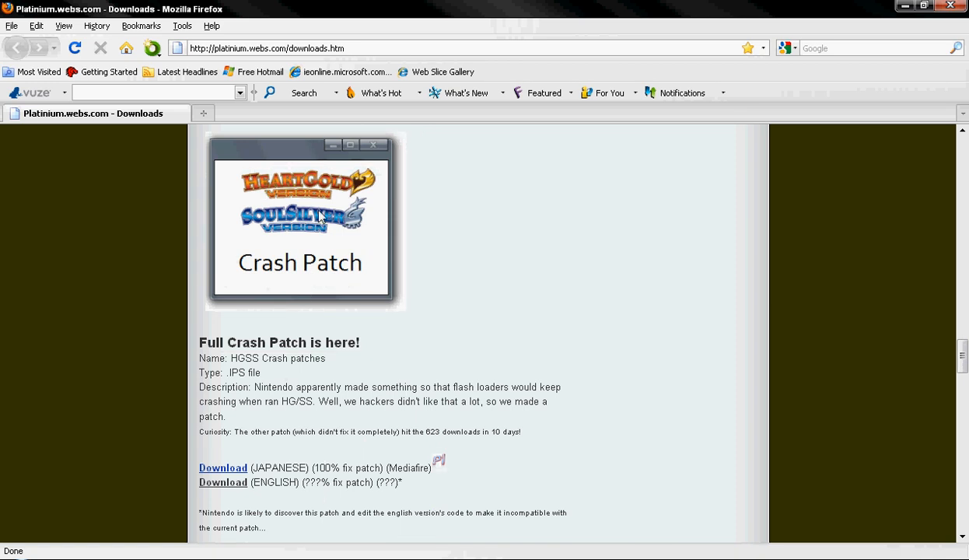
mouse_move(201, 348)
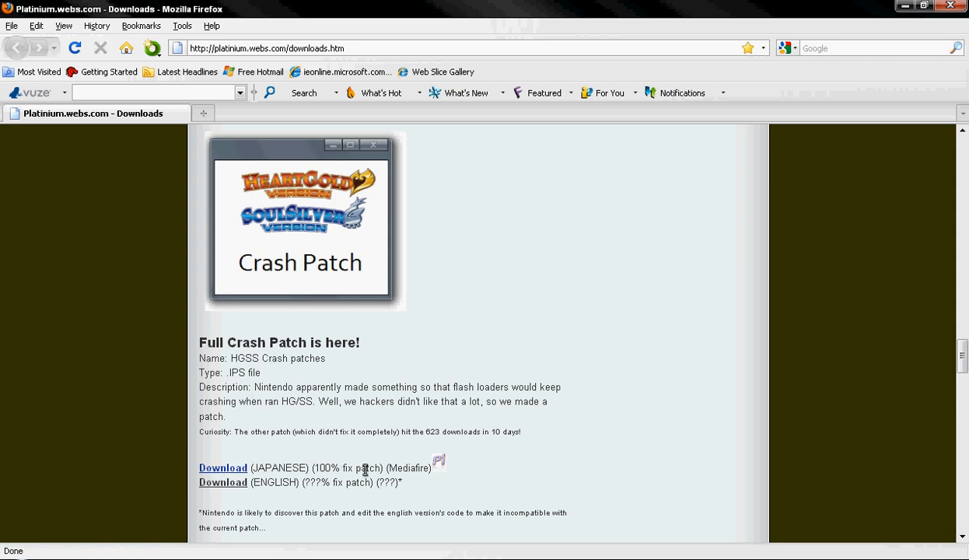
mouse_move(234, 467)
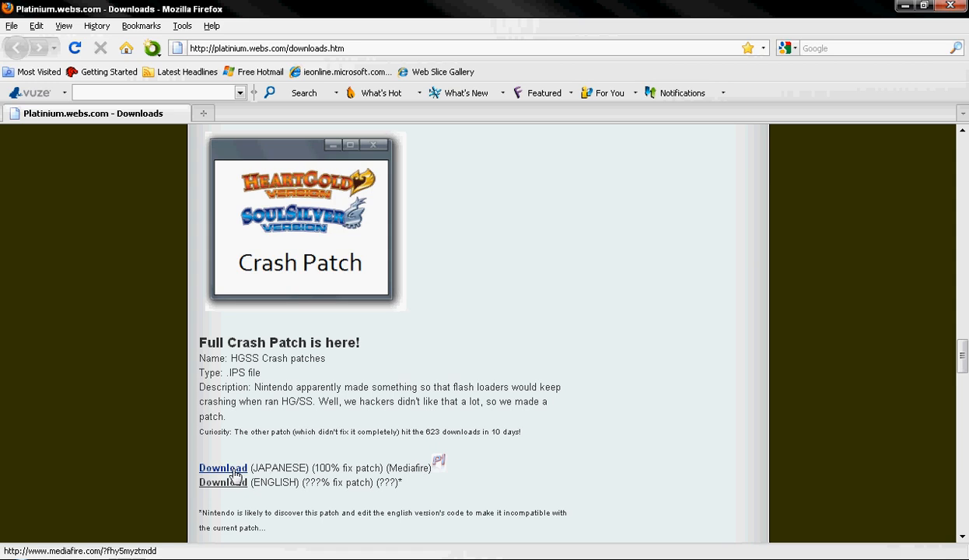
Download the Japanese patch from MediaFire and save HGSS FCP (J).zip to disk
left_click(223, 468)
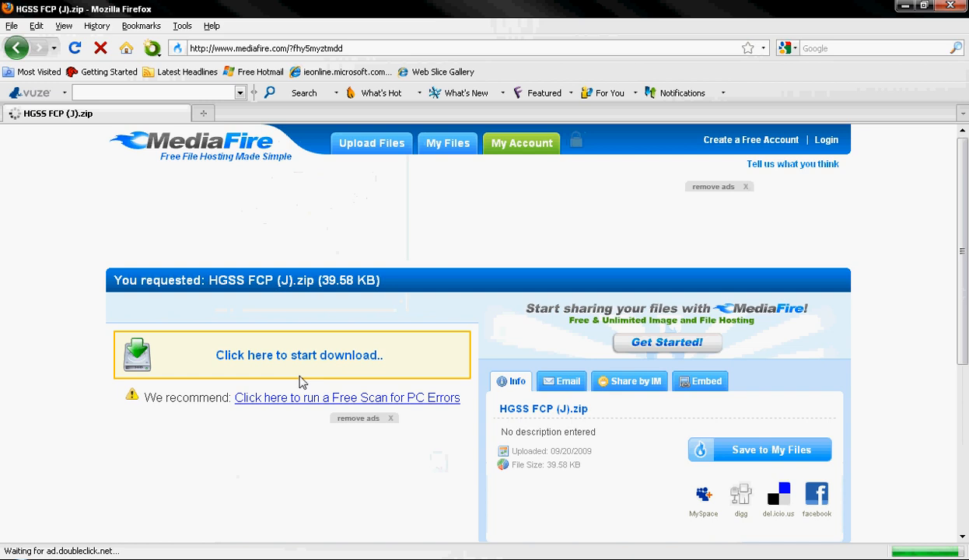
left_click(299, 355)
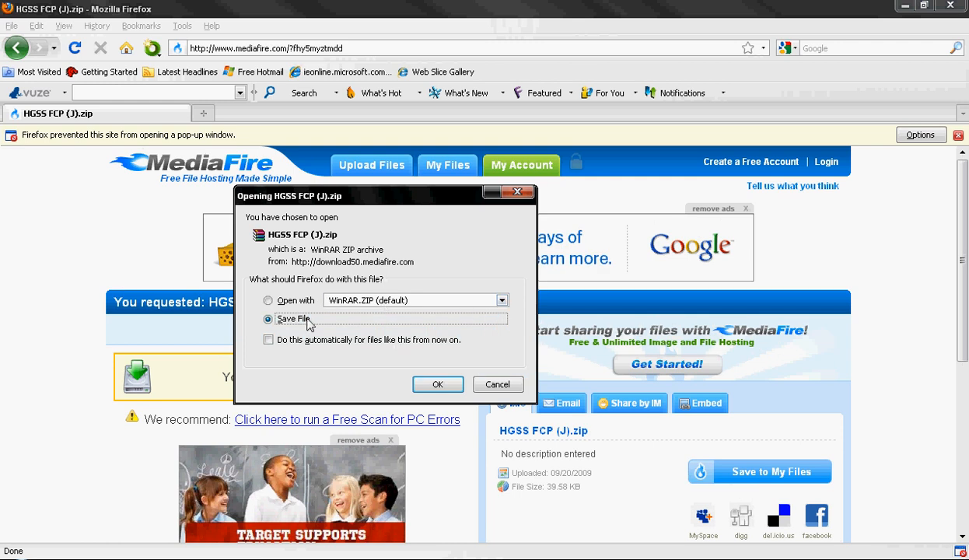
left_click(437, 384)
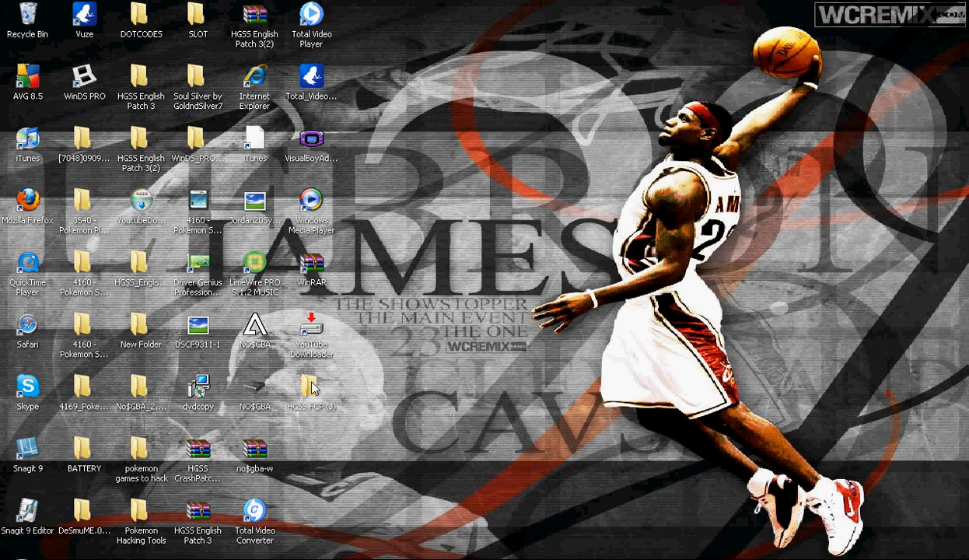
Paste the Soul SilverbyGoldndSilver7.nds ROM into the HGSS FCP (J) folder
double_click(311, 389)
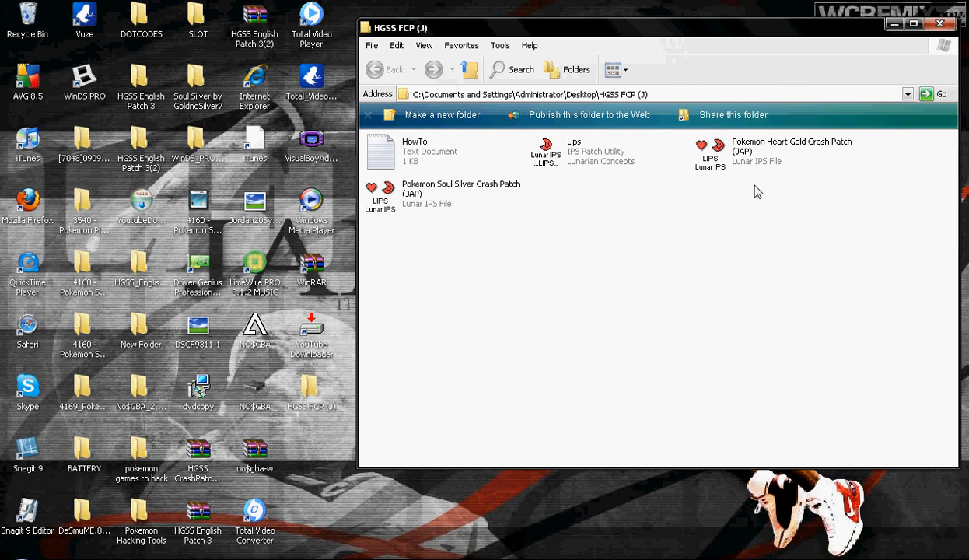
mouse_move(766, 199)
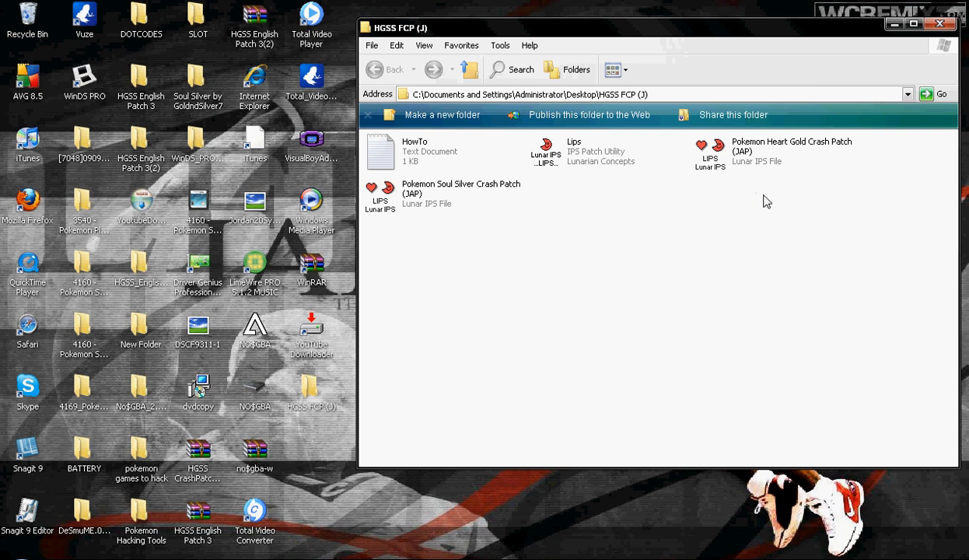
mouse_move(773, 202)
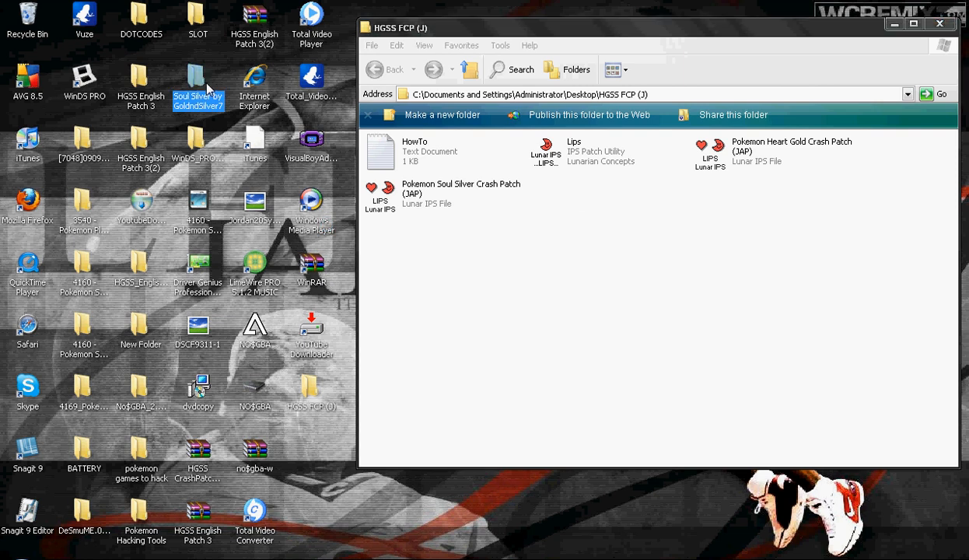
double_click(198, 77)
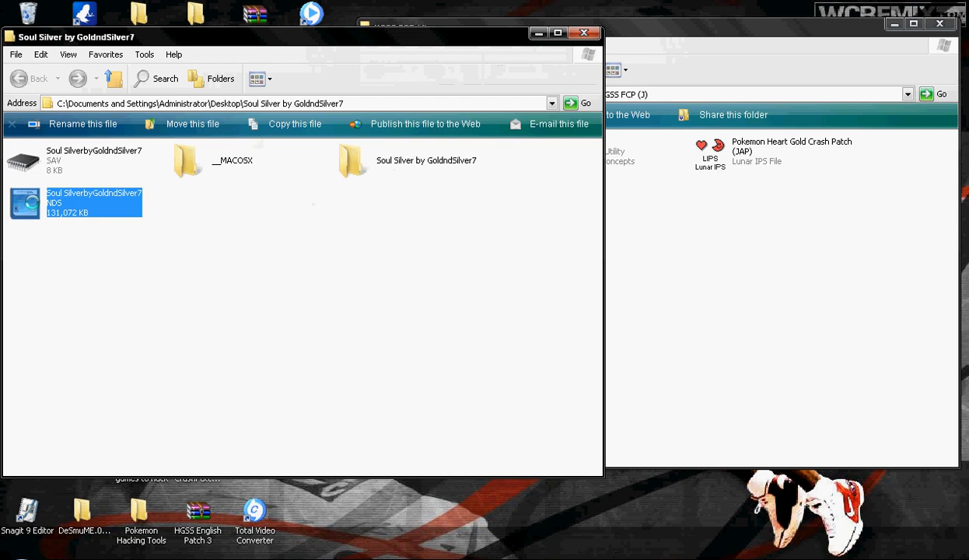
right_click(93, 202)
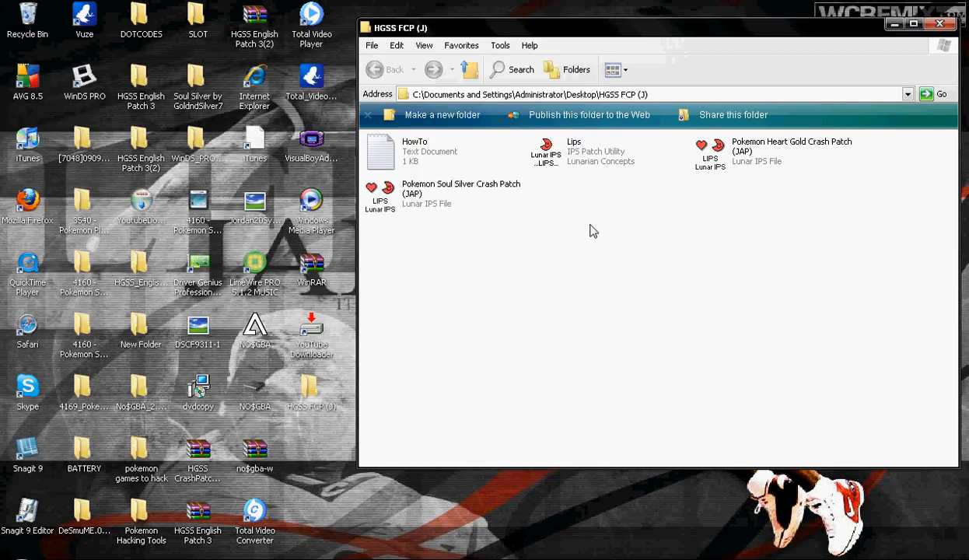
right_click(594, 231)
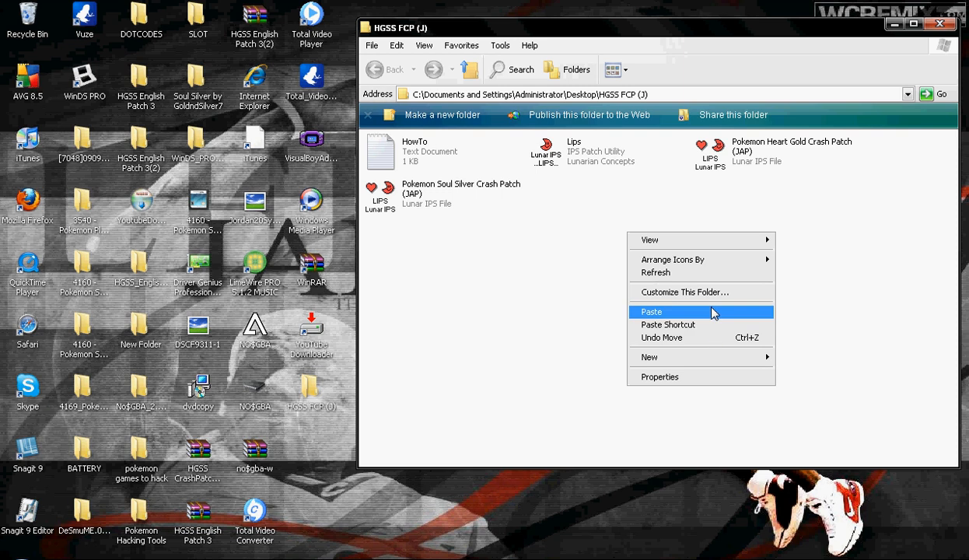
left_click(651, 311)
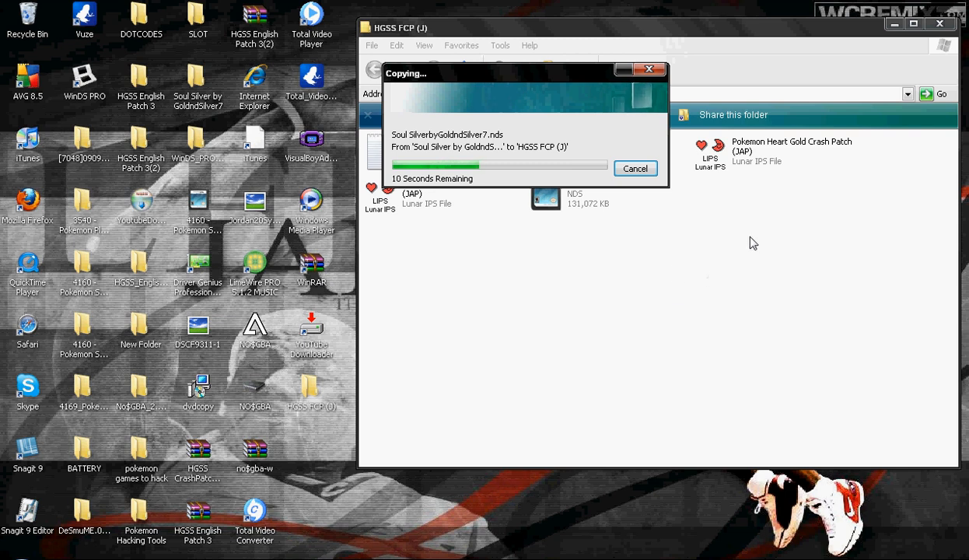
mouse_move(661, 242)
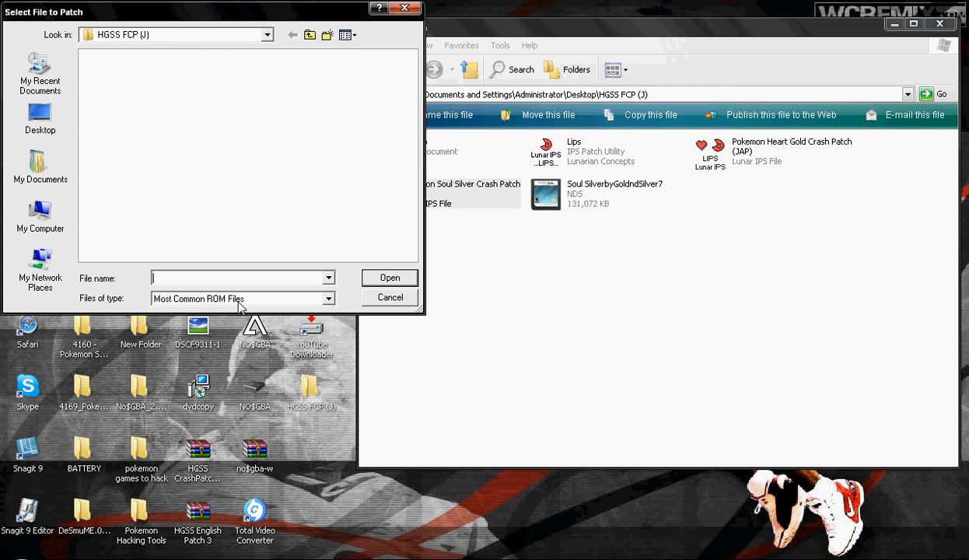
Show All Files in Lunar IPS and pick the Soul Silver ROM to patch
left_click(327, 299)
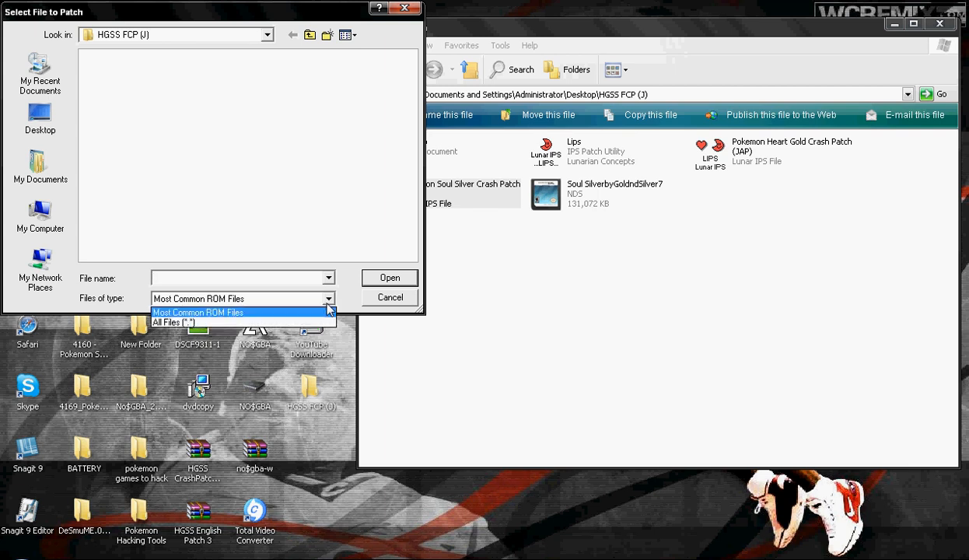
left_click(173, 322)
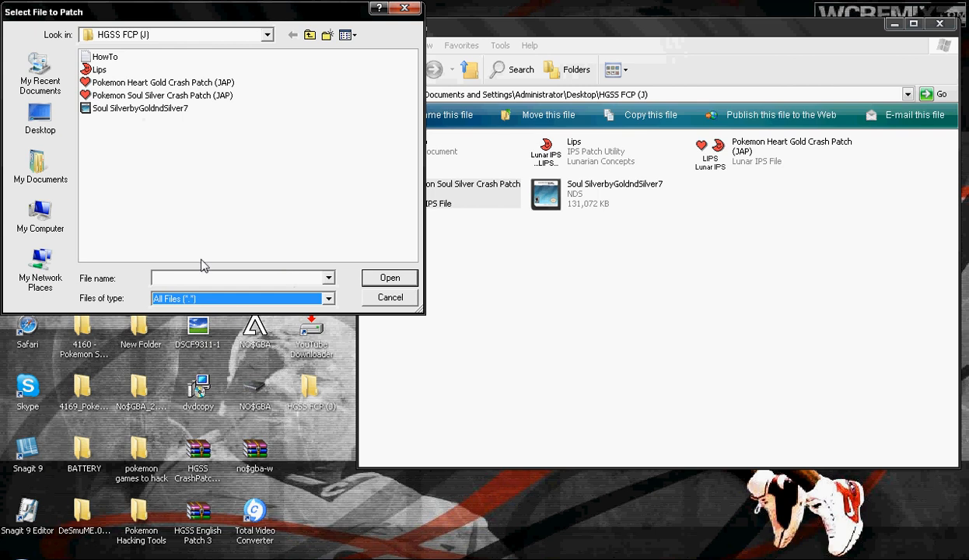
left_click(390, 278)
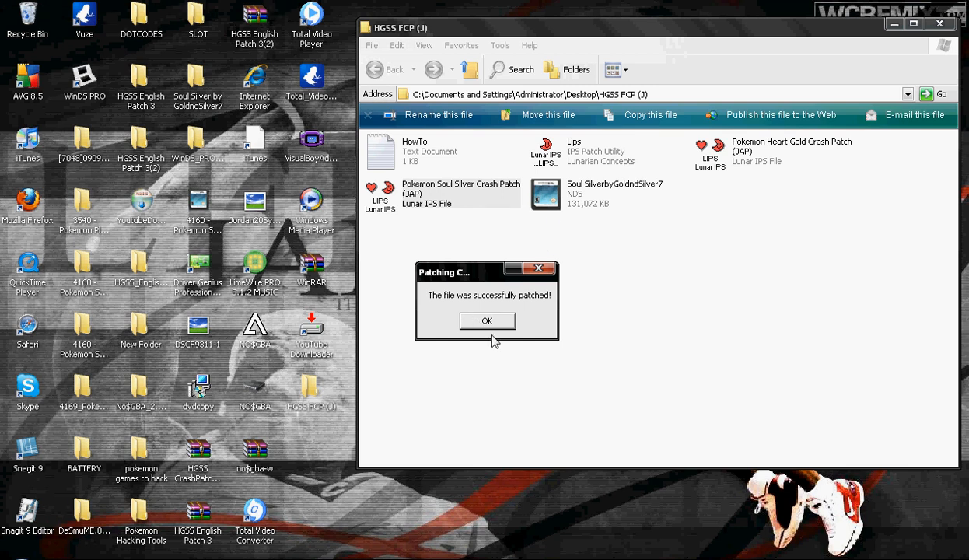
mouse_move(434, 282)
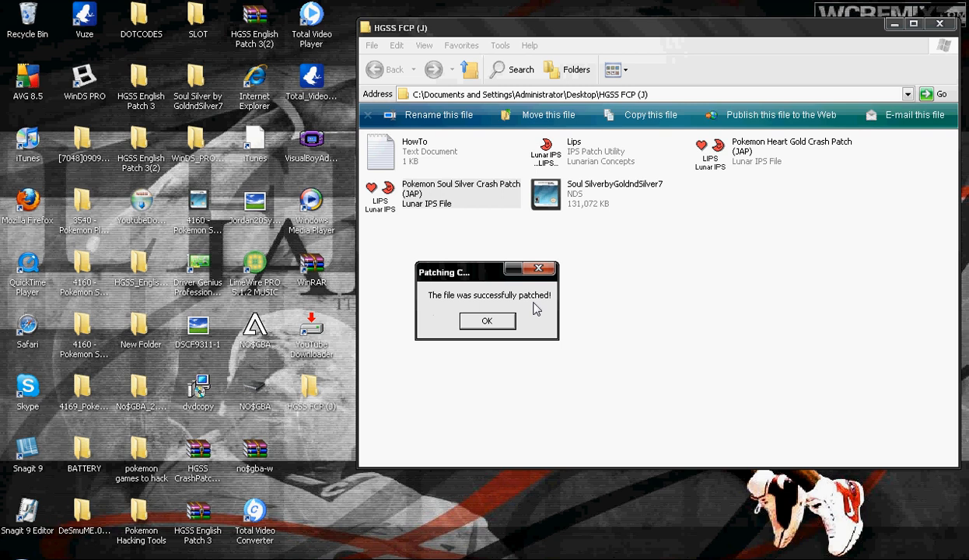
Dismiss the successful patch message, select the patched ROM, and close the HGSS FCP (J) folder
left_click(486, 320)
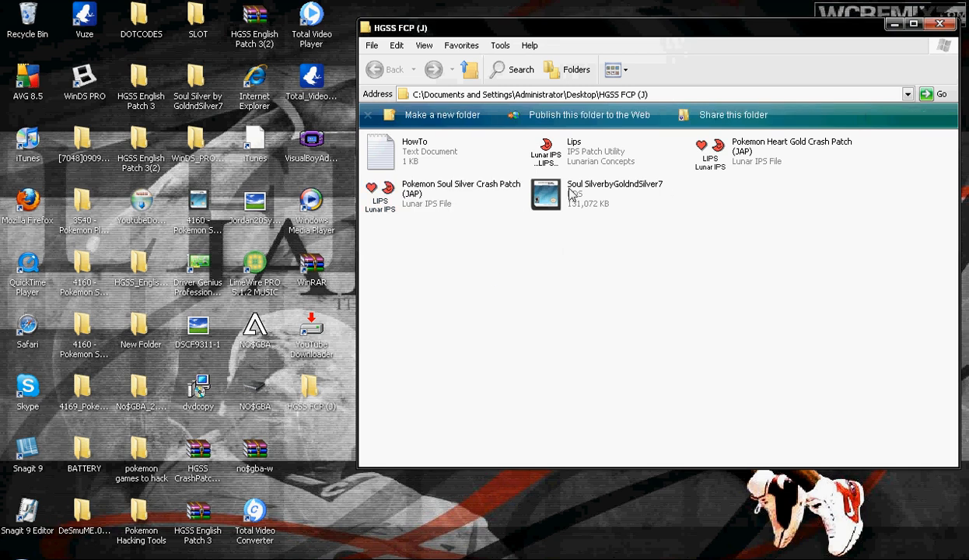
left_click(547, 195)
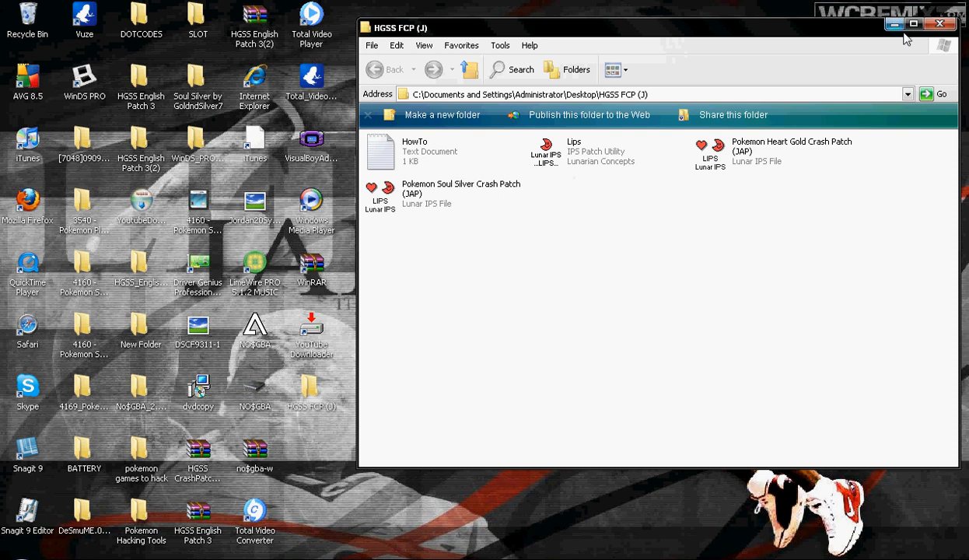
mouse_move(863, 40)
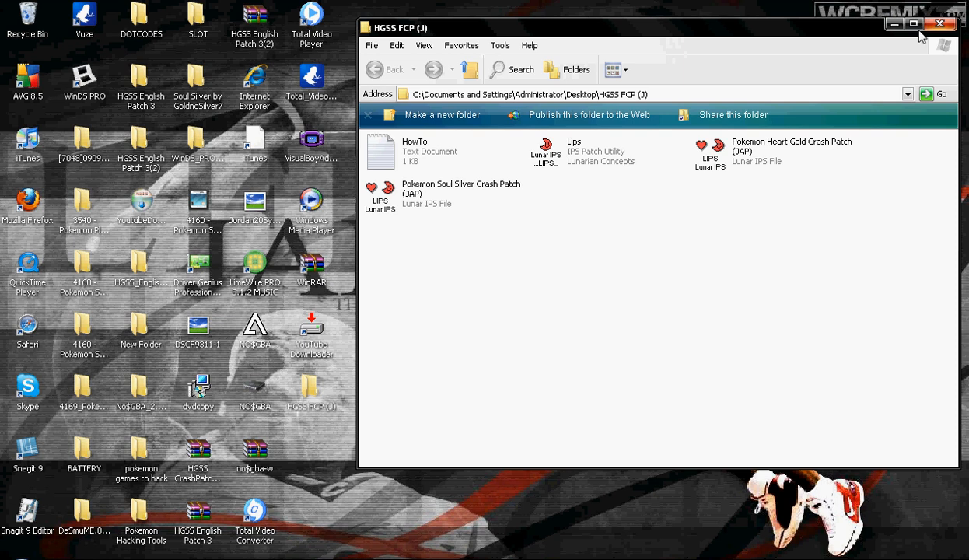
mouse_move(589, 224)
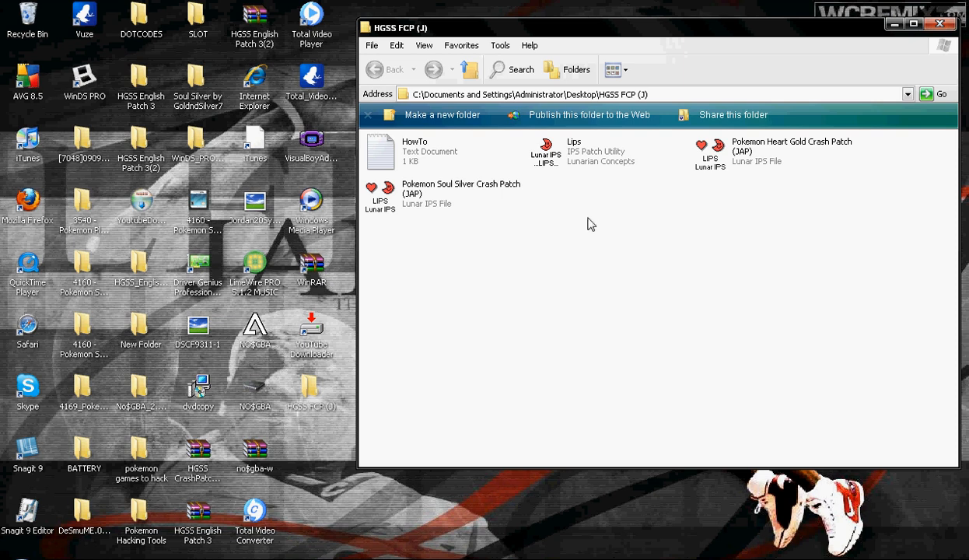
left_click(939, 24)
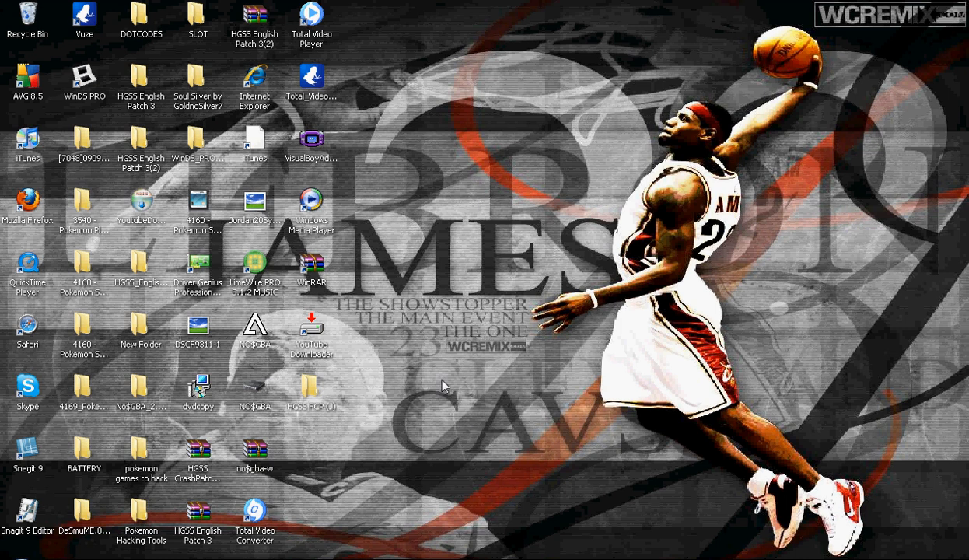
mouse_move(437, 367)
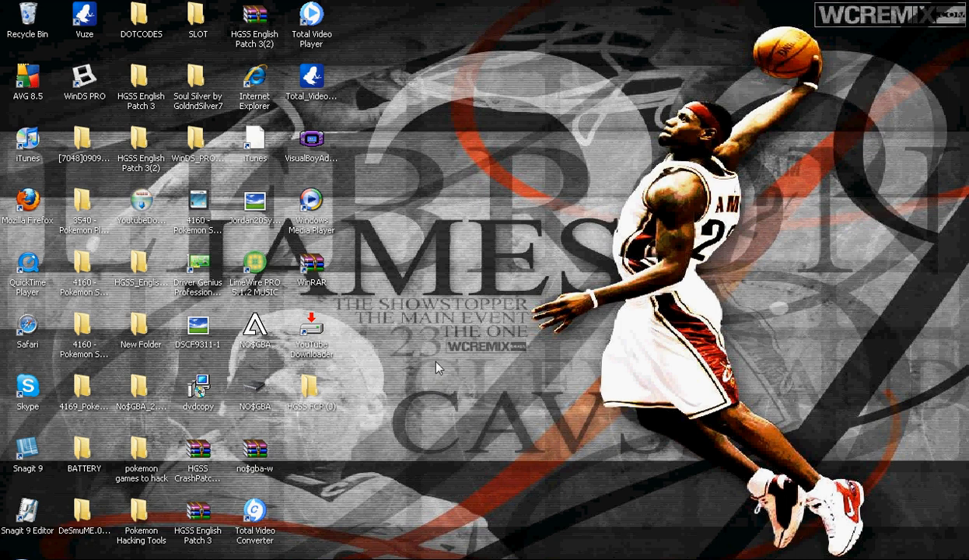
mouse_move(88, 77)
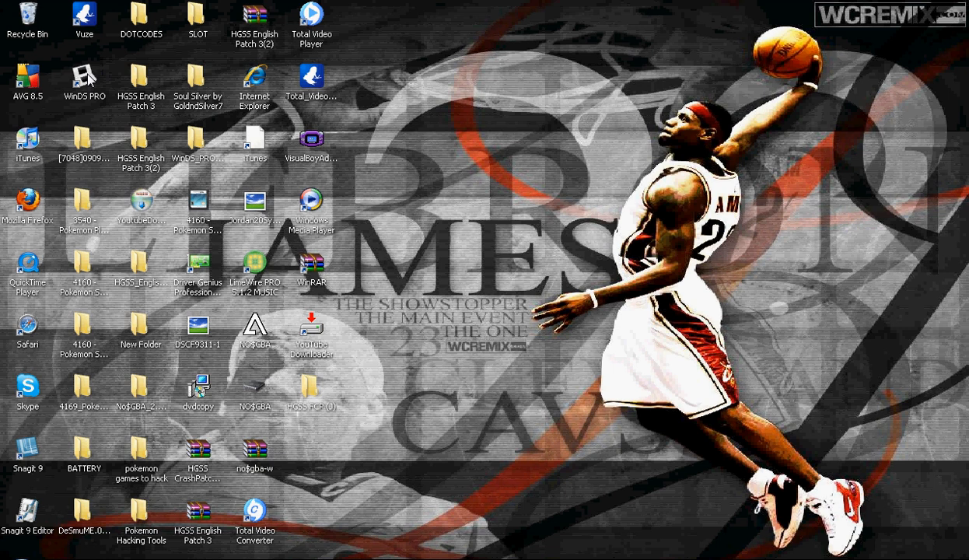
Open the WinDS PRO shortcut from the desktop
left_click(84, 78)
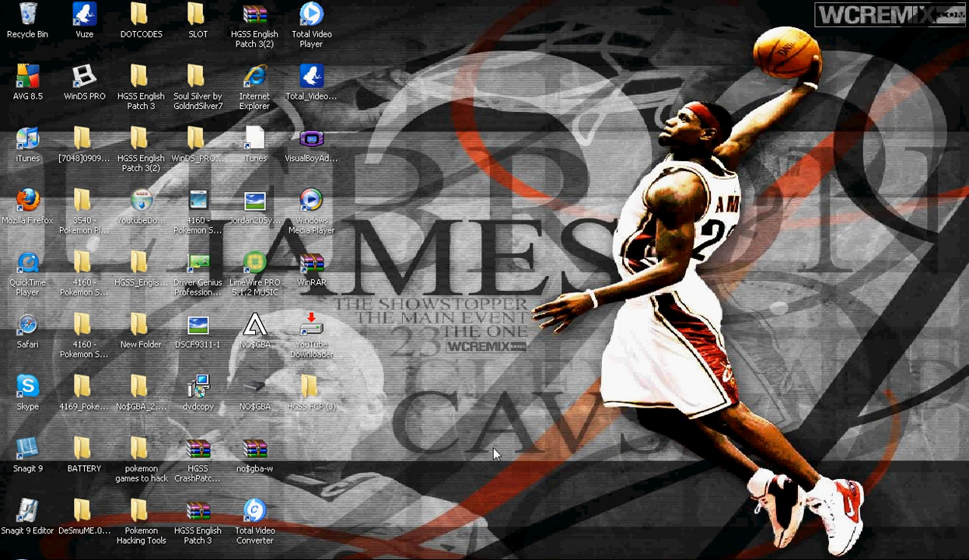
mouse_move(480, 451)
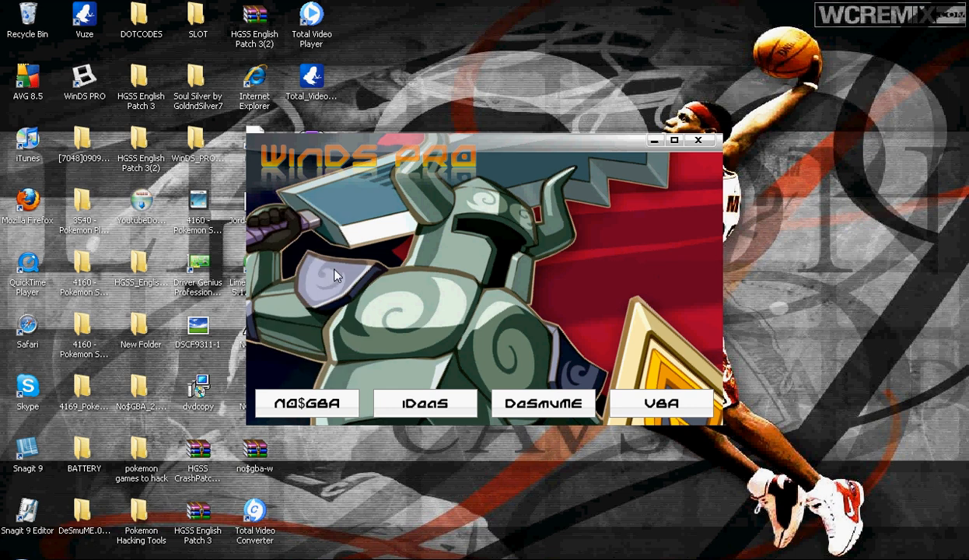
Start No$GBA, load the patched Soul Silver ROM, and accept the cheat list
left_click(307, 402)
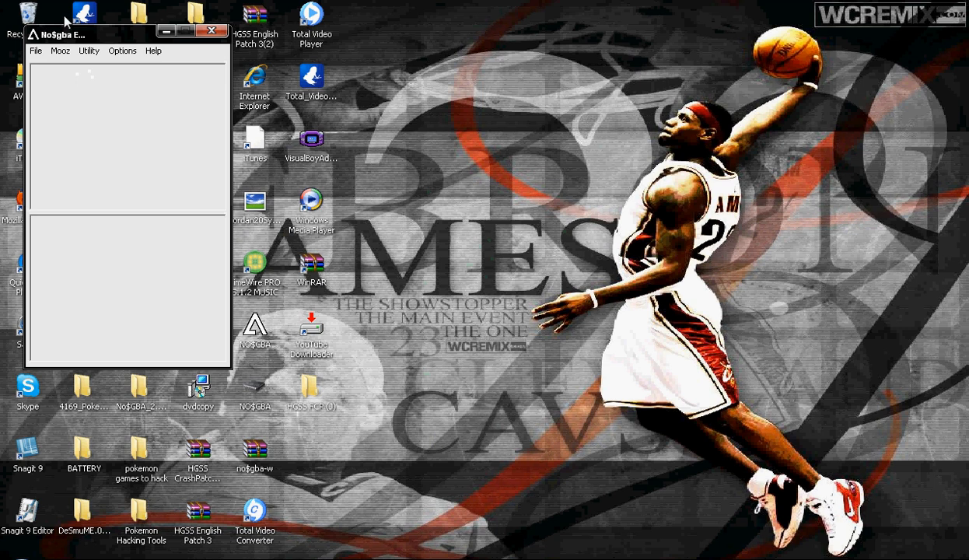
left_click(60, 50)
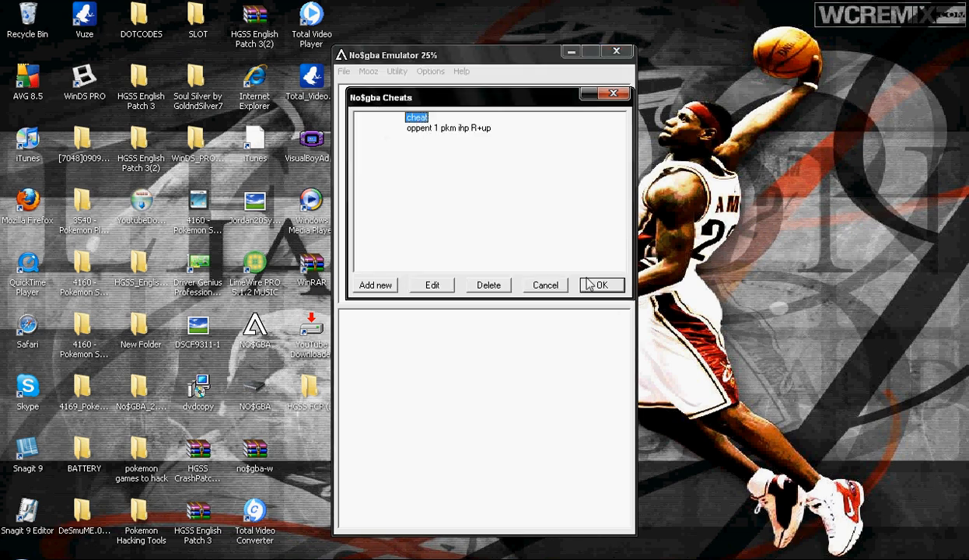
left_click(601, 284)
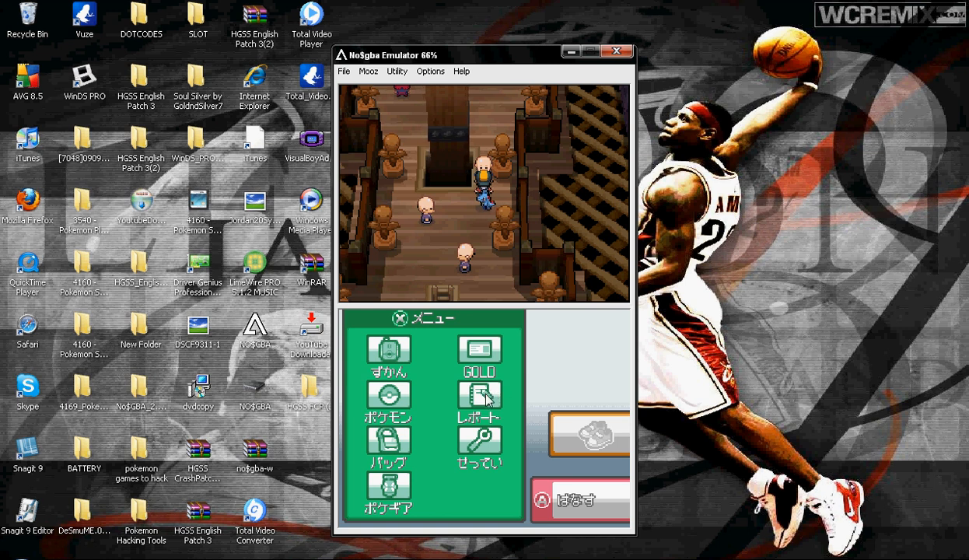
Play the patched game, walking the character through the tower hall
left_click(480, 397)
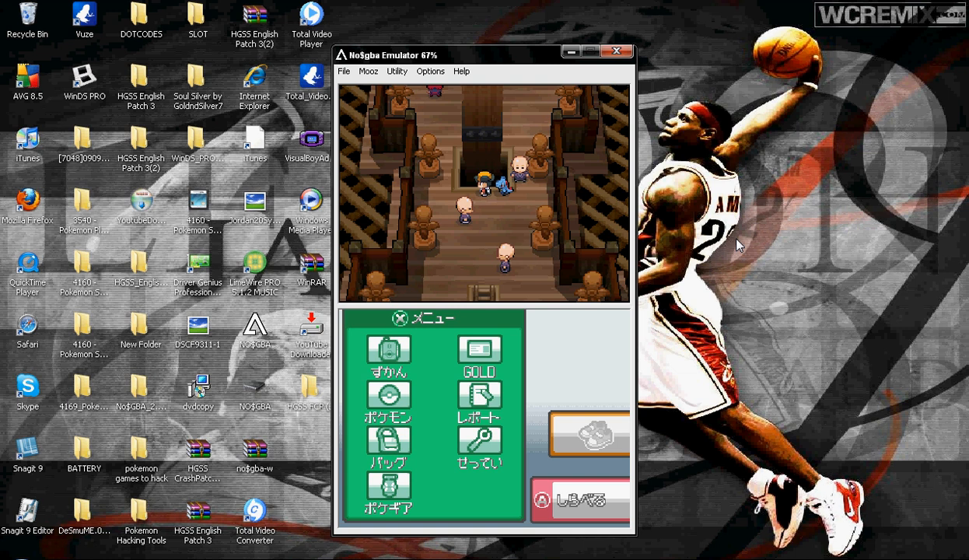
mouse_move(668, 232)
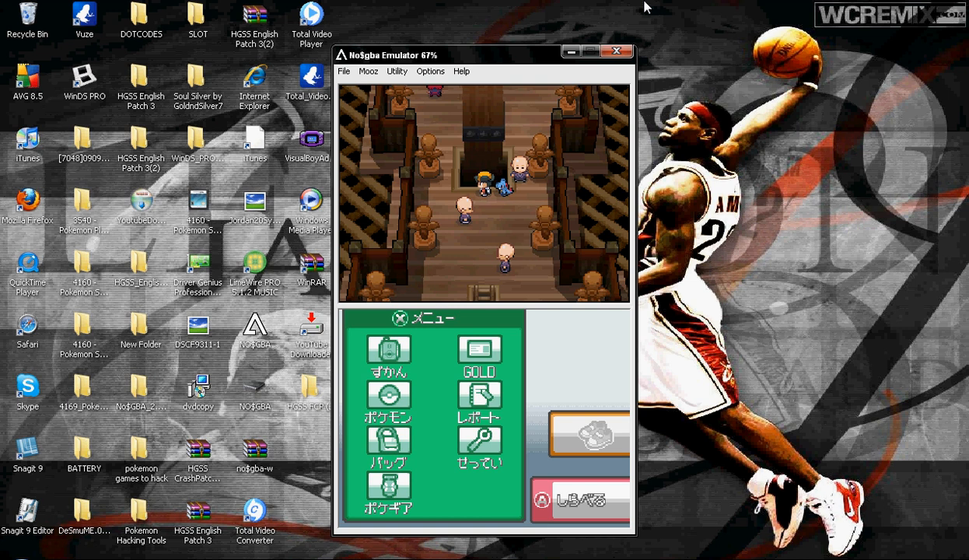
mouse_move(862, 7)
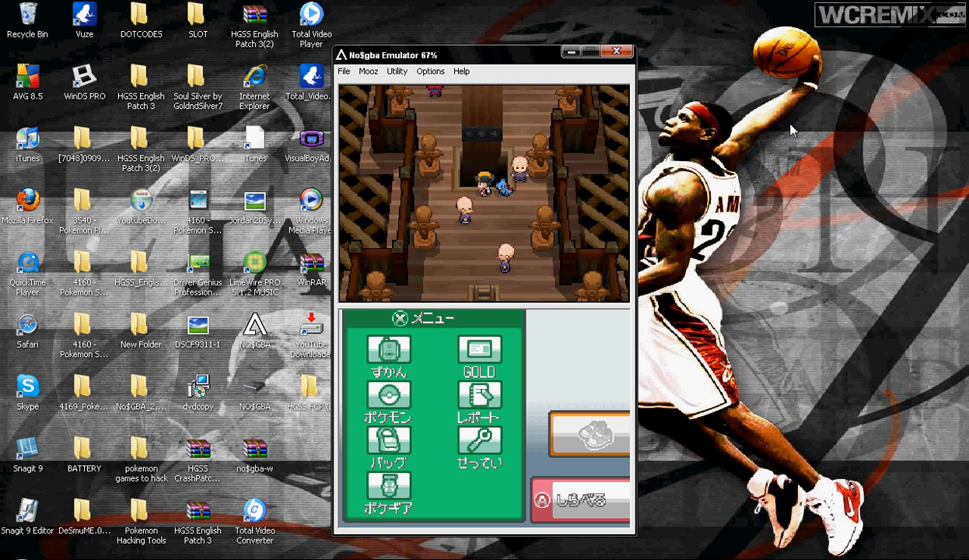
mouse_move(945, 95)
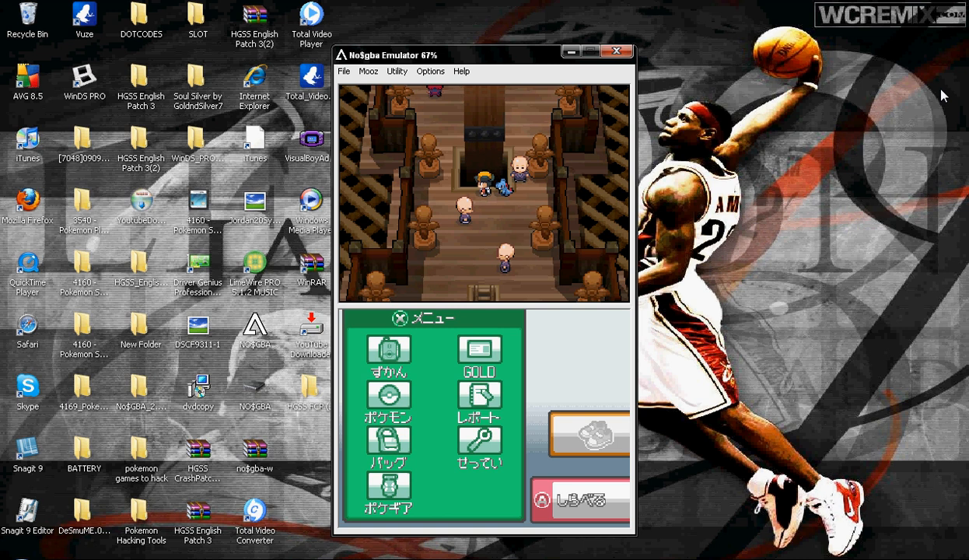